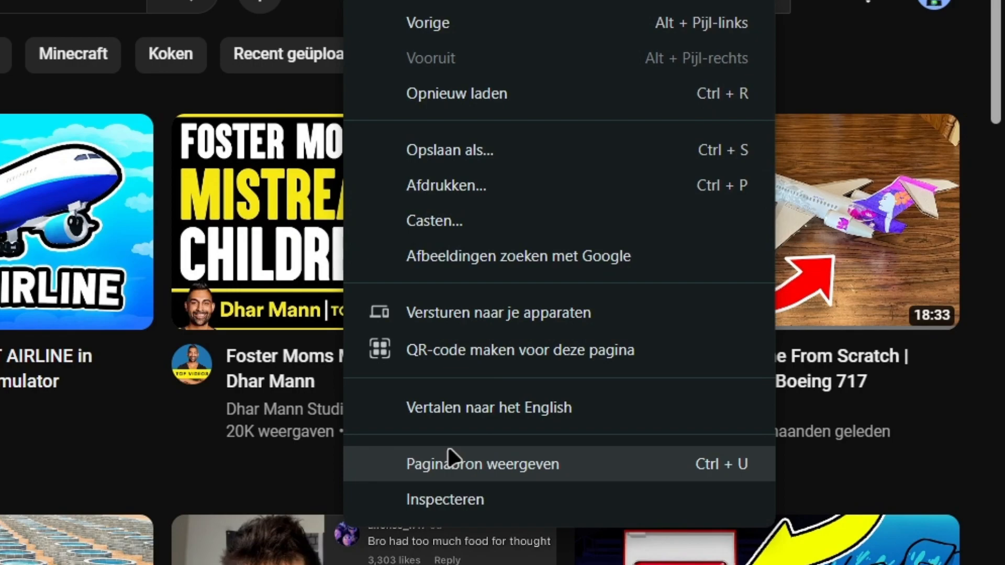
Open the YouTube home page source and select all of it for copying
{"action": "left_click", "coordinate": [483, 464]}
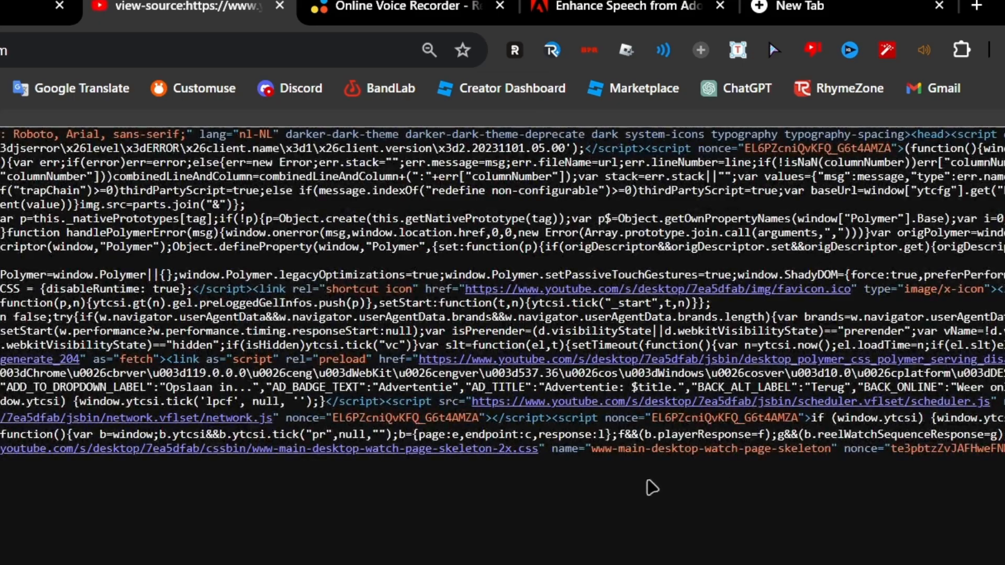
{"action": "key", "text": "Ctrl+a"}
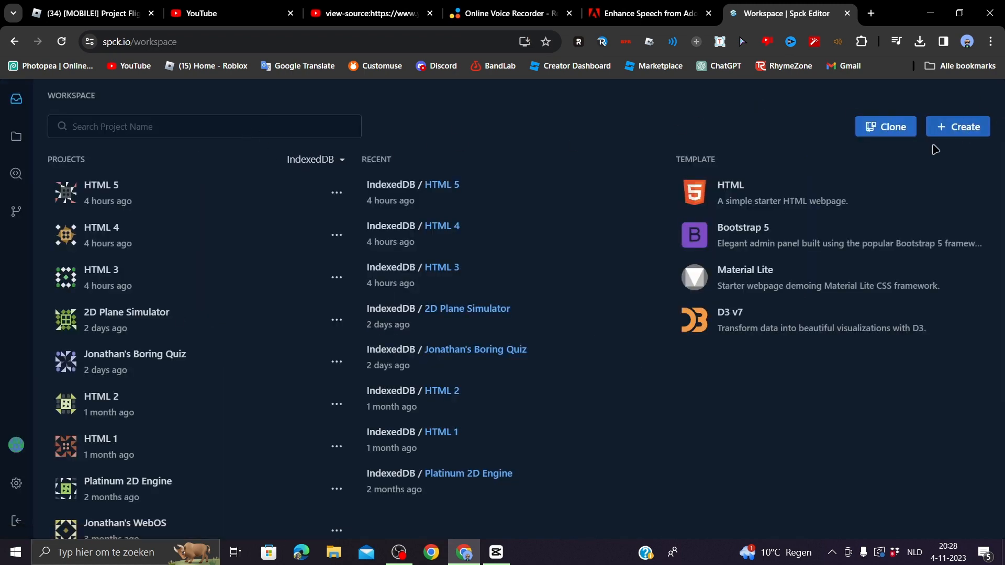
Create the HTML 6 project and paste the YouTube source into index.html
{"action": "left_click", "coordinate": [958, 126]}
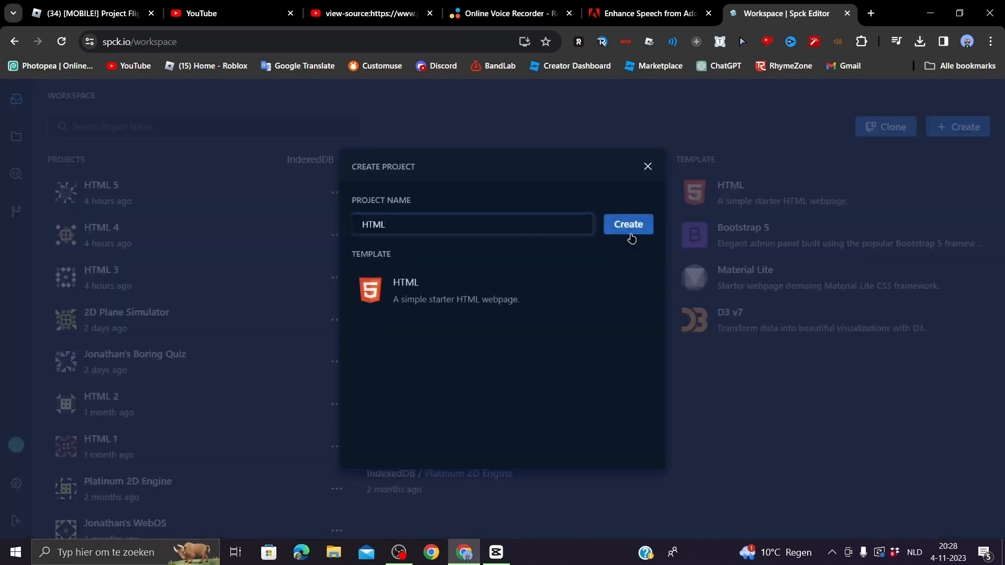
{"action": "left_click", "coordinate": [628, 224]}
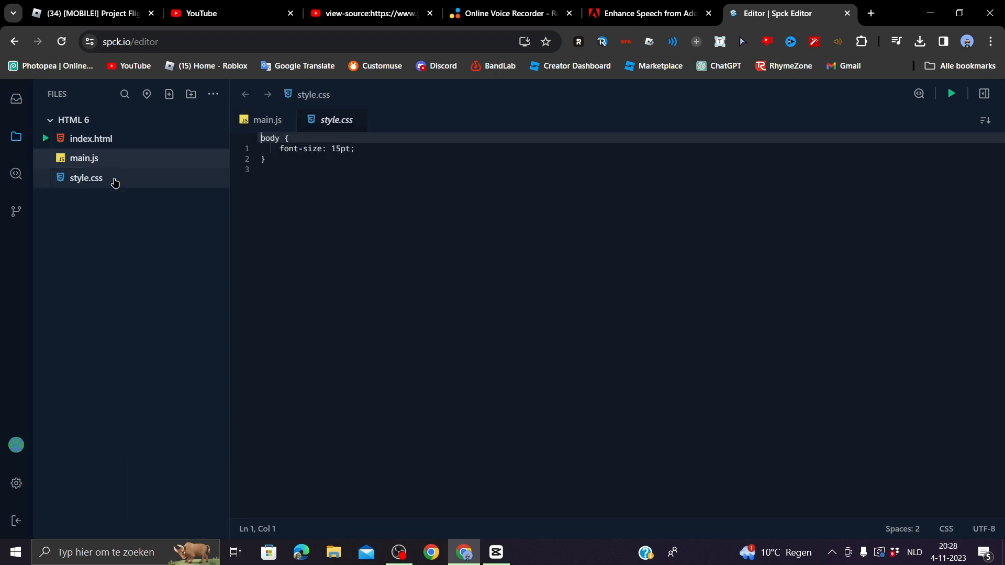
{"action": "left_click", "coordinate": [91, 138]}
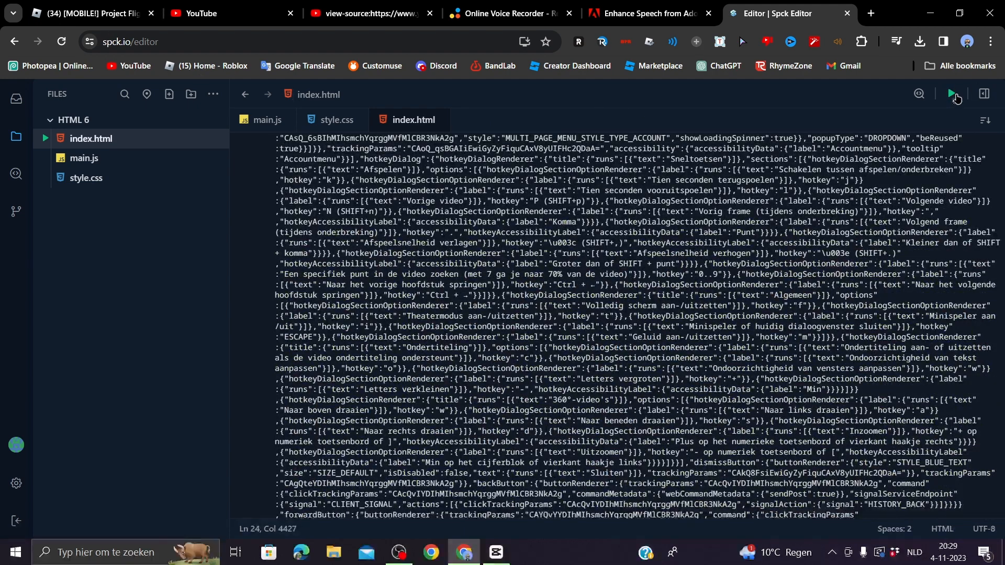
{"action": "mouse_move", "coordinate": [952, 94]}
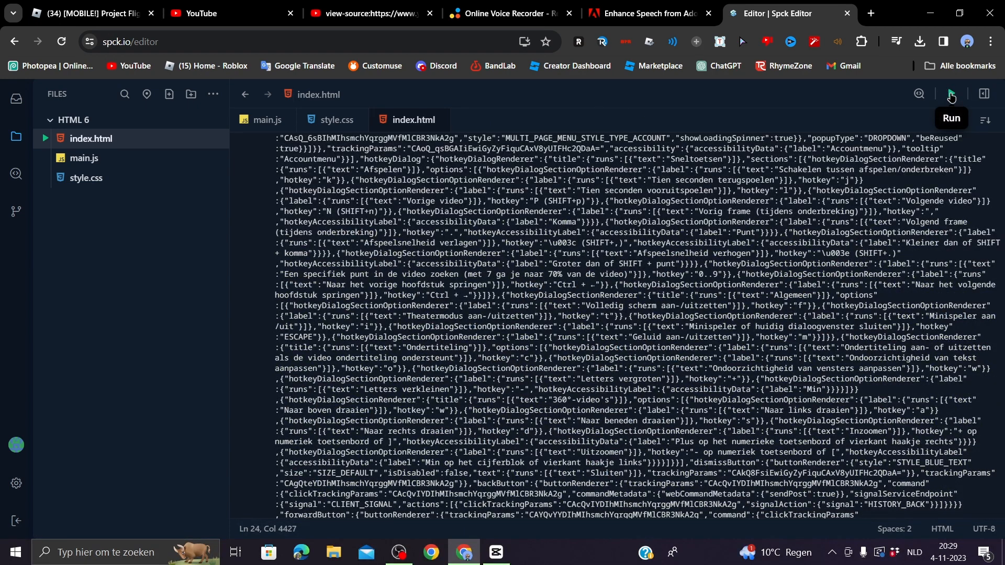
Run HTML 6 to preview the YouTube clone, then go to the Roblox source tab
{"action": "left_click", "coordinate": [951, 94]}
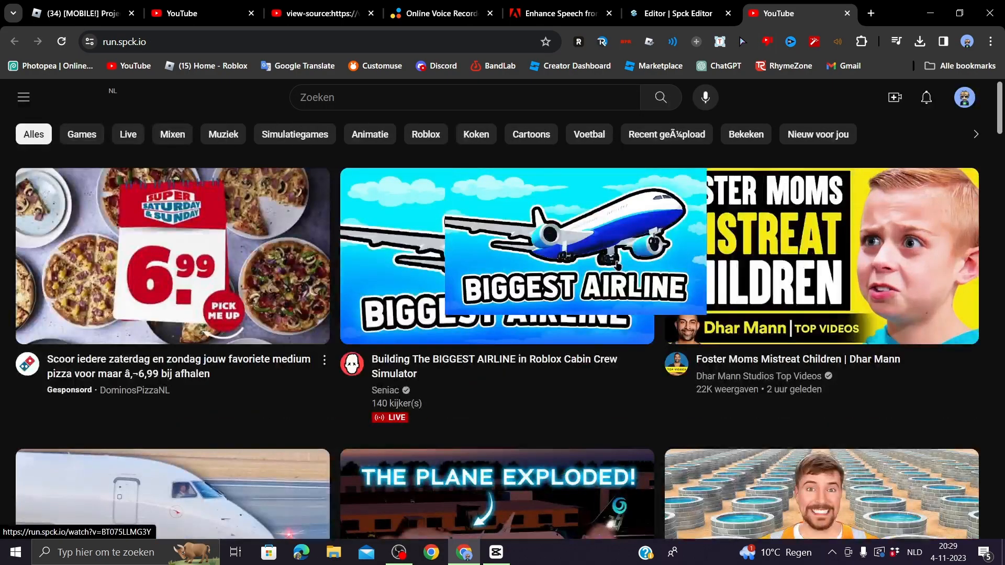
{"action": "left_click", "coordinate": [79, 13]}
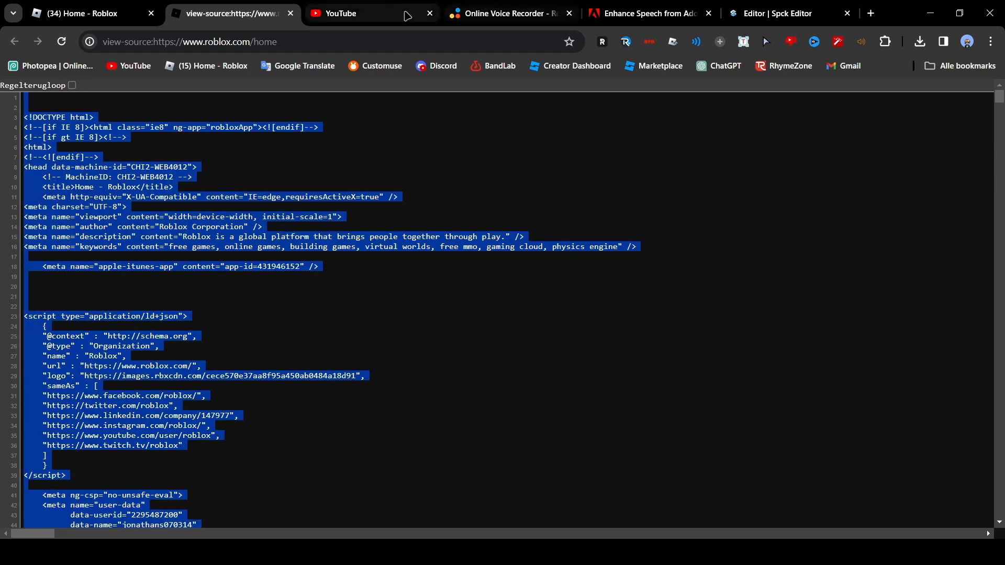
Select and copy all of the Roblox home page source
{"action": "left_click", "coordinate": [783, 13]}
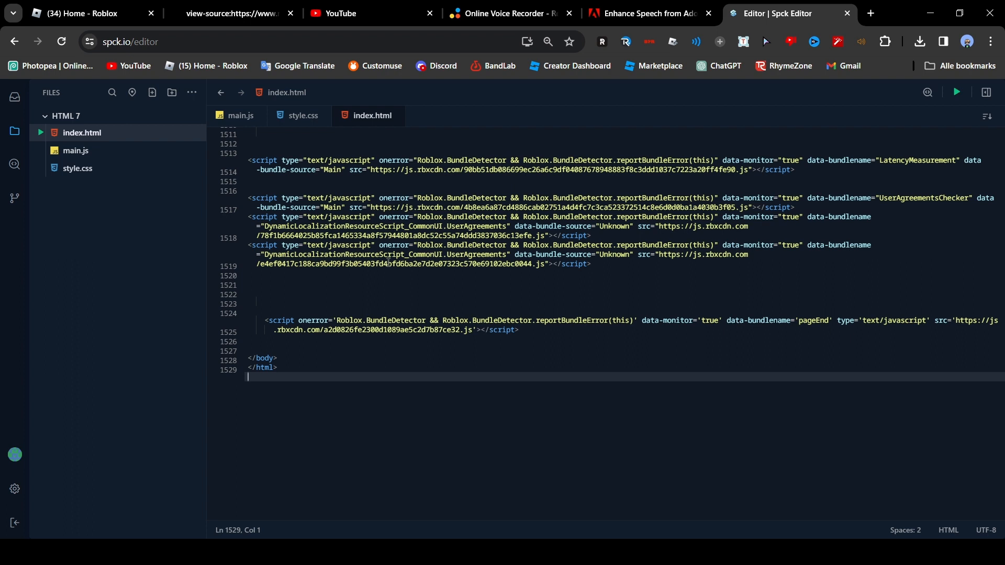
{"action": "mouse_move", "coordinate": [459, 299]}
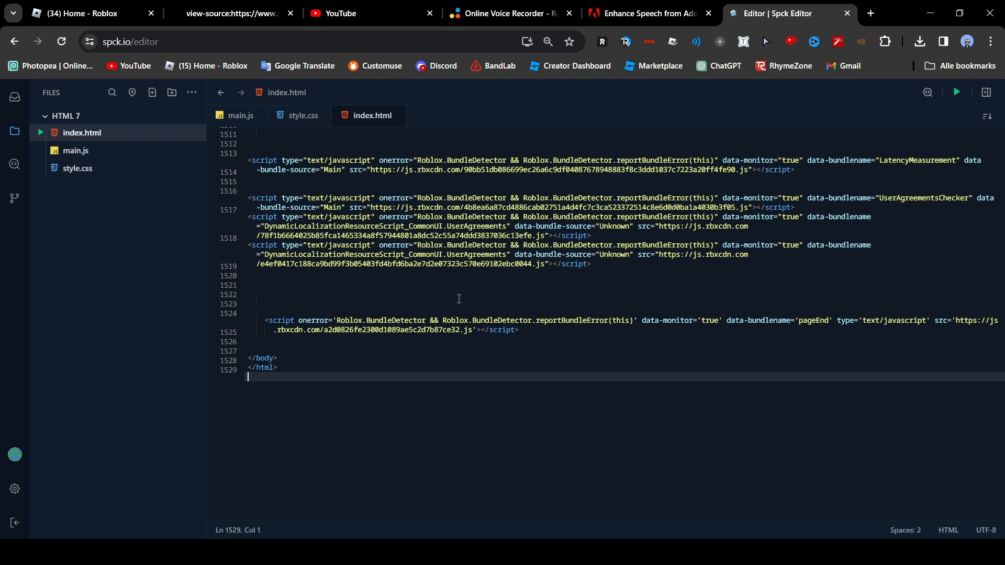
{"action": "mouse_move", "coordinate": [643, 348]}
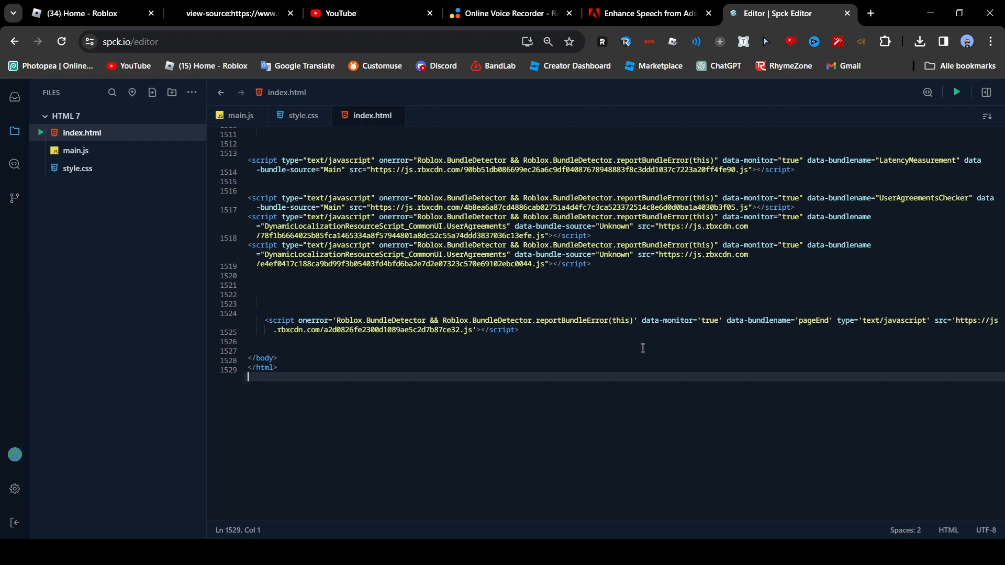
Scroll through the pasted Roblox source in HTML 7's index.html
{"action": "scroll", "scroll_direction": "up", "scroll_amount": 3}
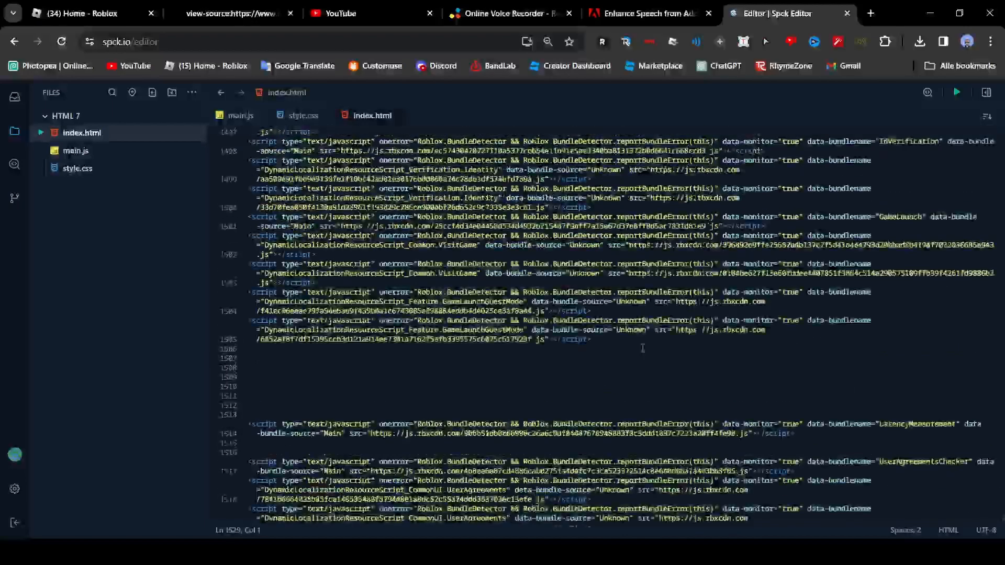
Run the Roblox clone, expand its chat, and open Settings, reaching a 404 page
{"action": "left_click", "coordinate": [956, 92]}
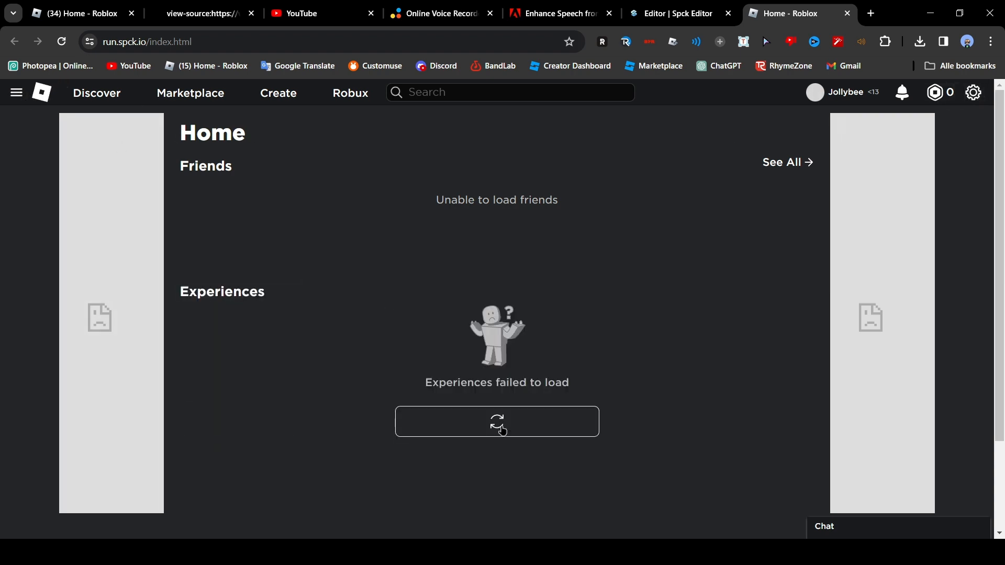
{"action": "mouse_move", "coordinate": [820, 451]}
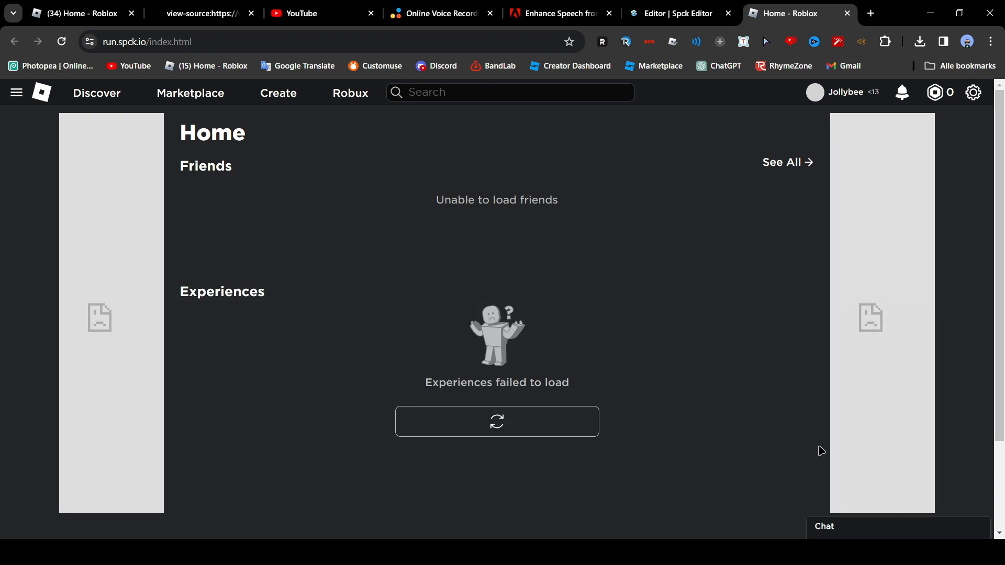
{"action": "left_click", "coordinate": [825, 527]}
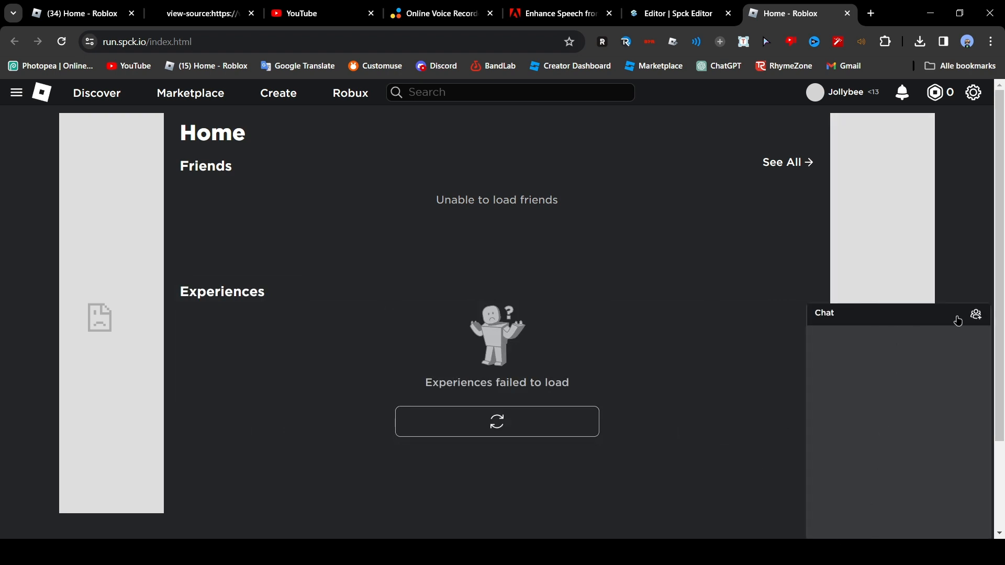
{"action": "mouse_move", "coordinate": [974, 315]}
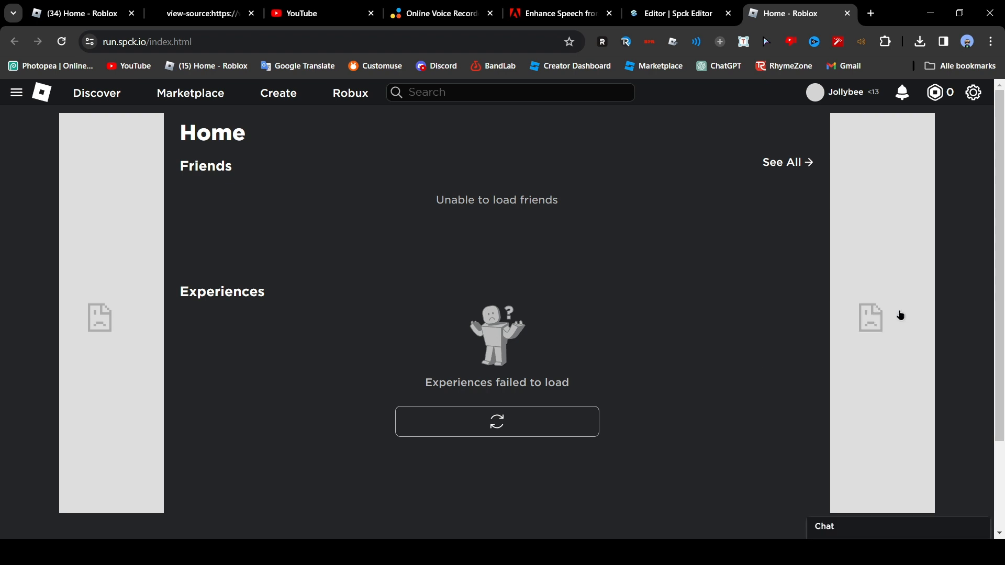
{"action": "left_click", "coordinate": [973, 92]}
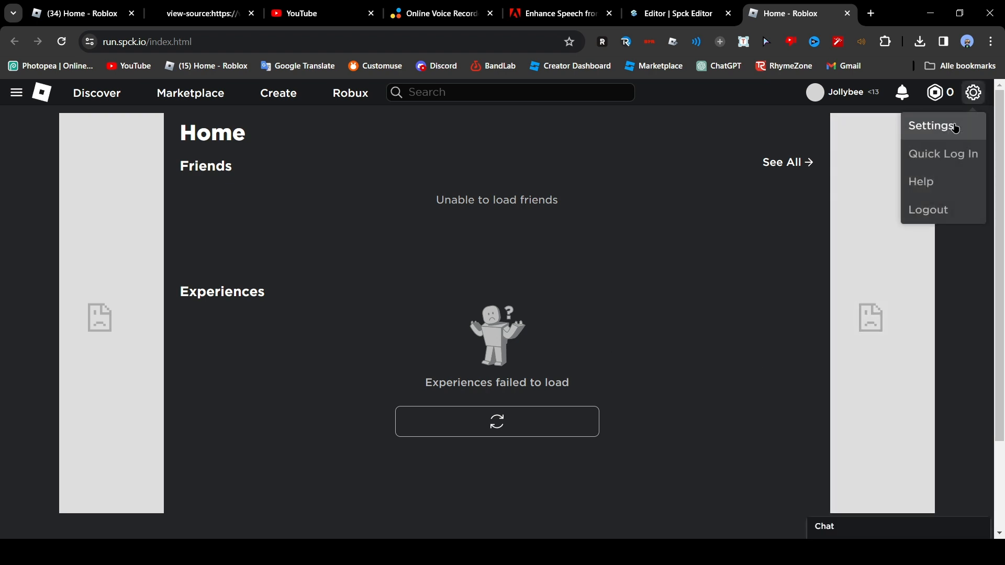
{"action": "mouse_move", "coordinate": [944, 136]}
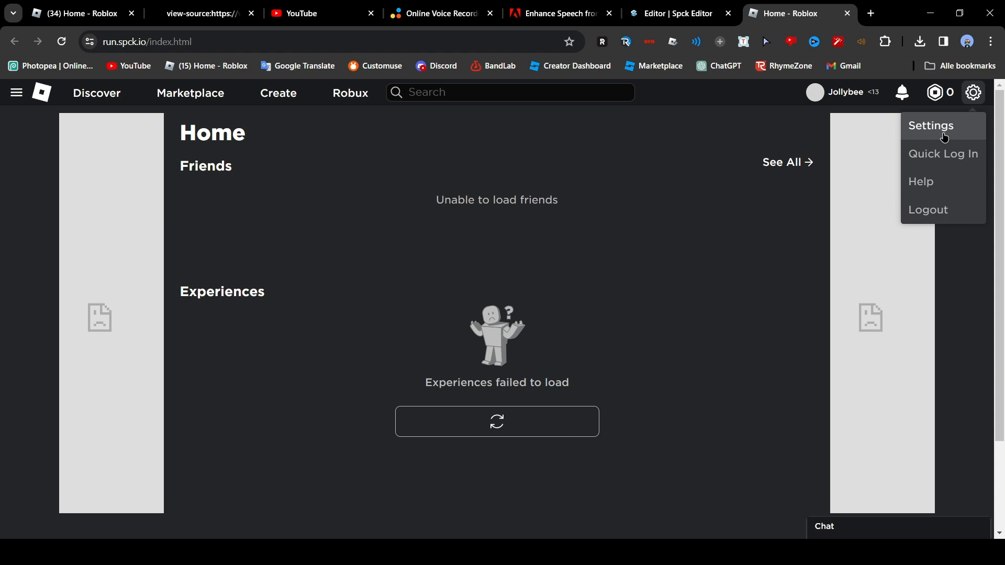
{"action": "mouse_move", "coordinate": [545, 181]}
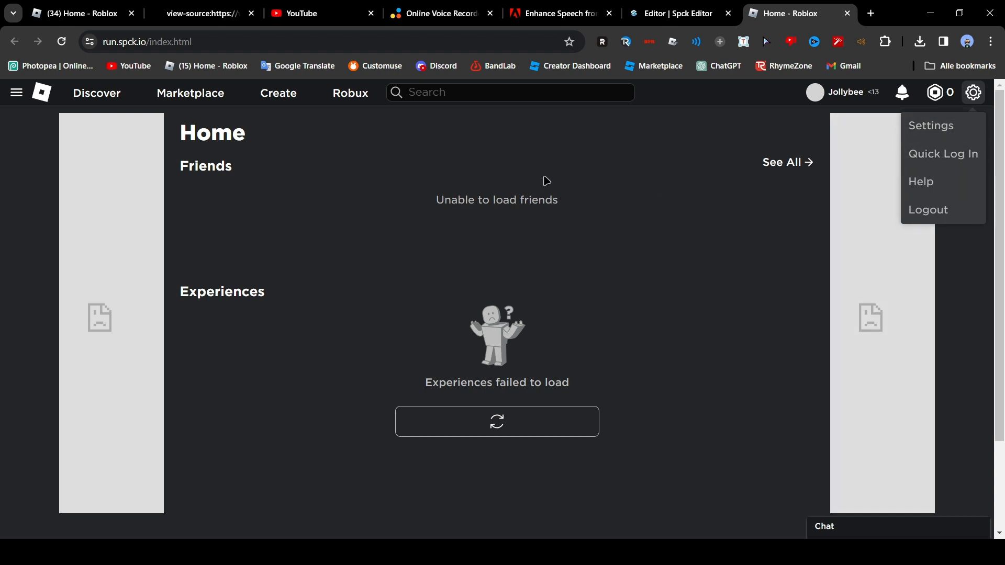
{"action": "mouse_move", "coordinate": [950, 127]}
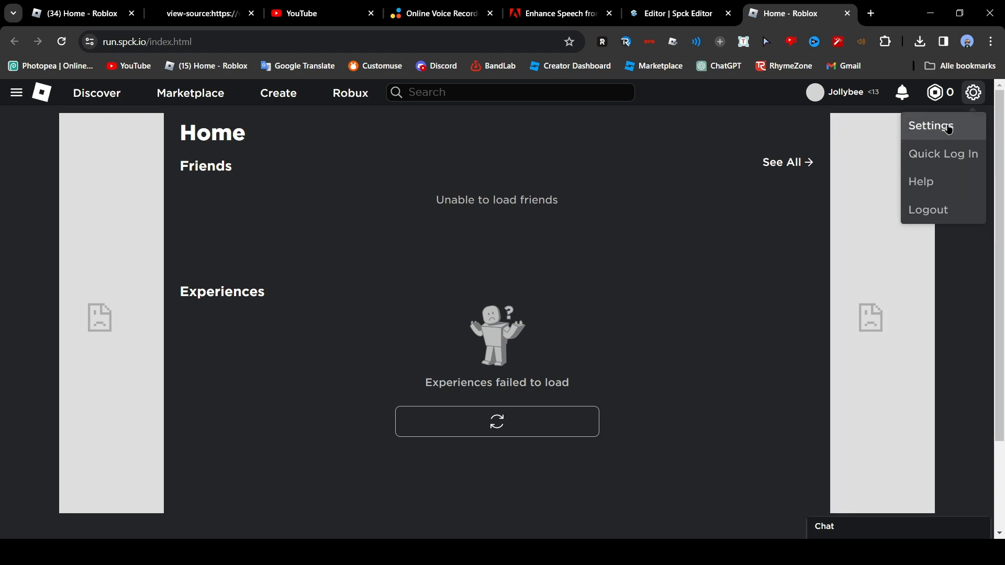
{"action": "left_click", "coordinate": [931, 126]}
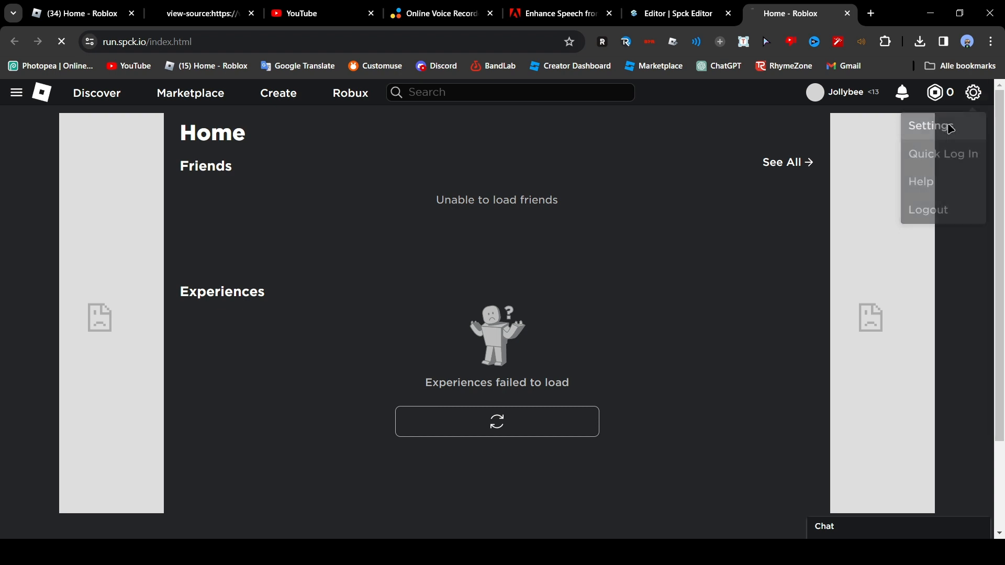
{"action": "left_click", "coordinate": [932, 126]}
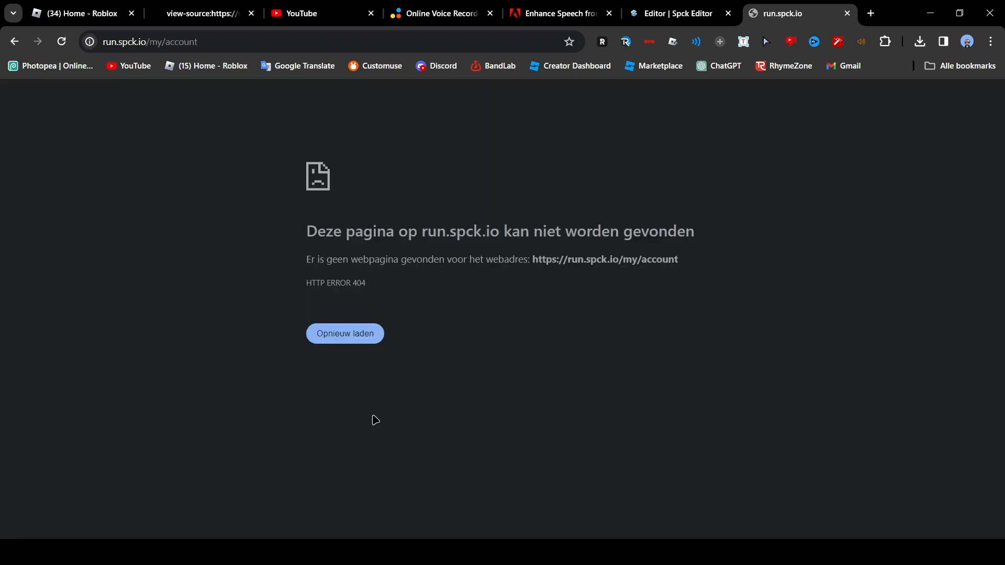
{"action": "mouse_move", "coordinate": [967, 5]}
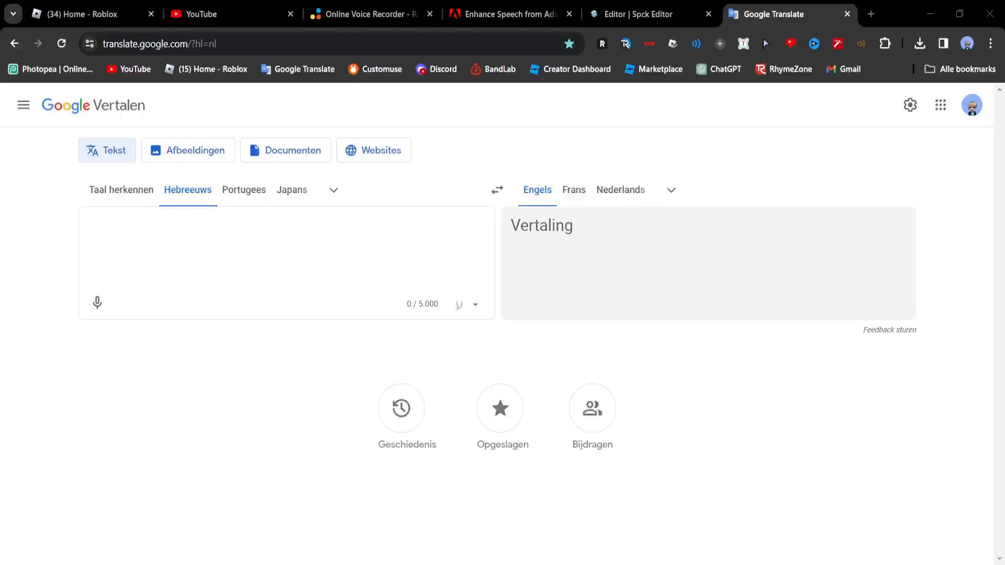
{"action": "mouse_move", "coordinate": [414, 324]}
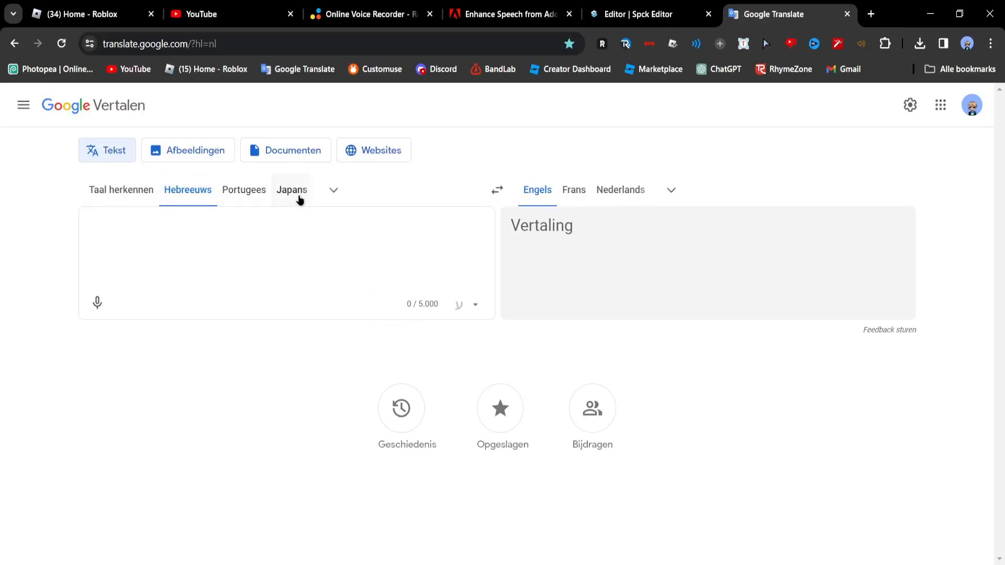
Copy Google Translate's page source into index.html and run the Translate clone
{"action": "left_click", "coordinate": [334, 190]}
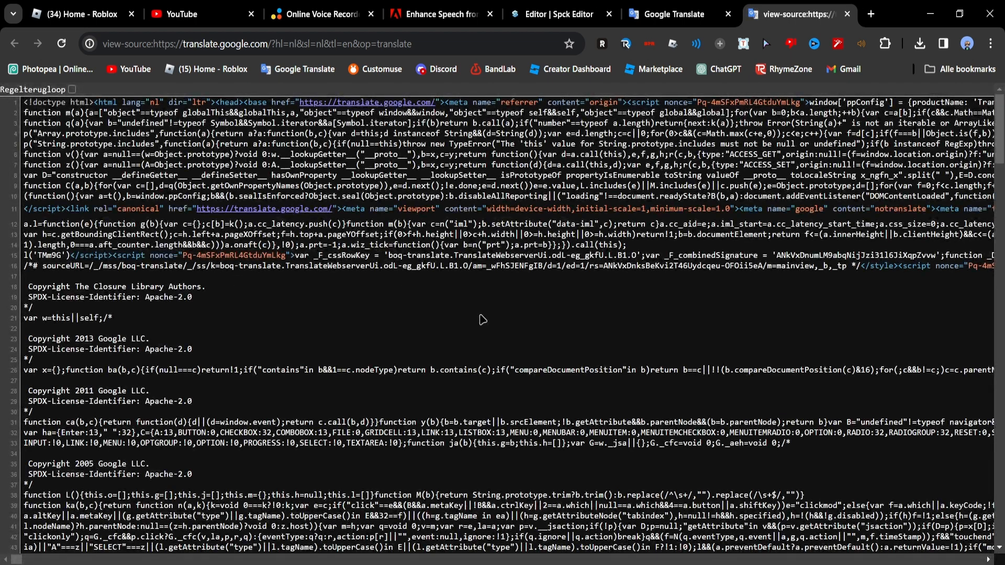
{"action": "left_click", "coordinate": [560, 15]}
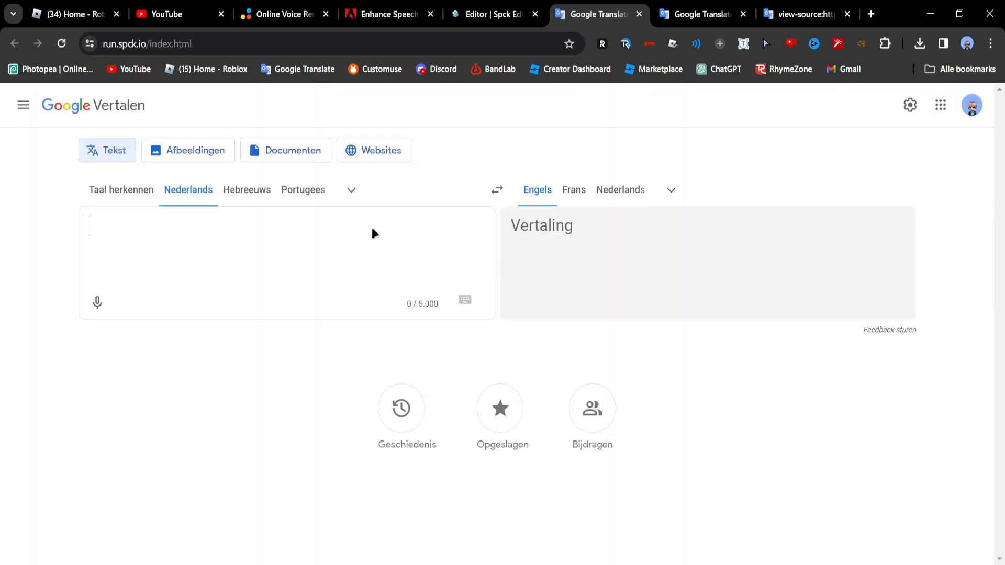
{"action": "mouse_move", "coordinate": [372, 230]}
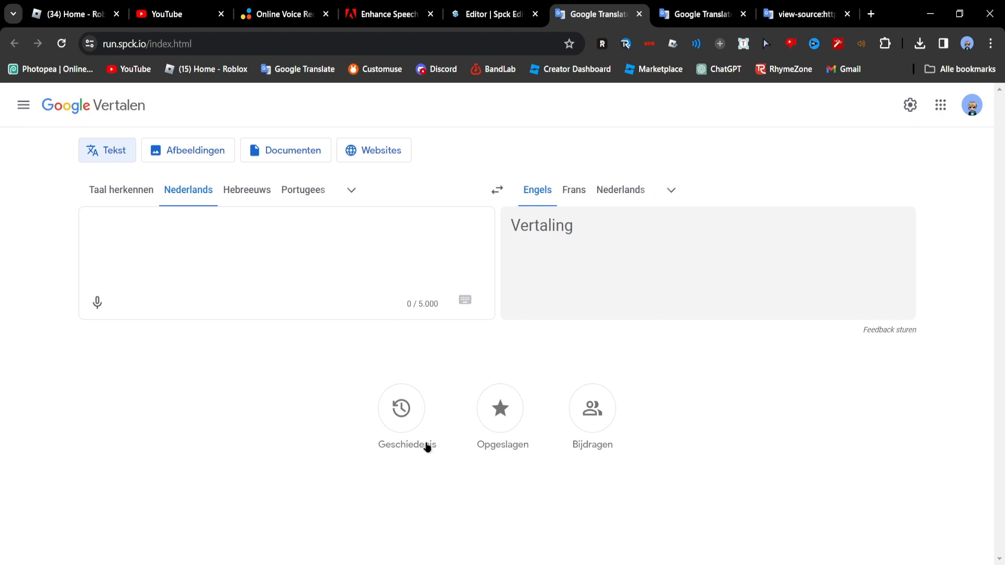
{"action": "mouse_move", "coordinate": [284, 125]}
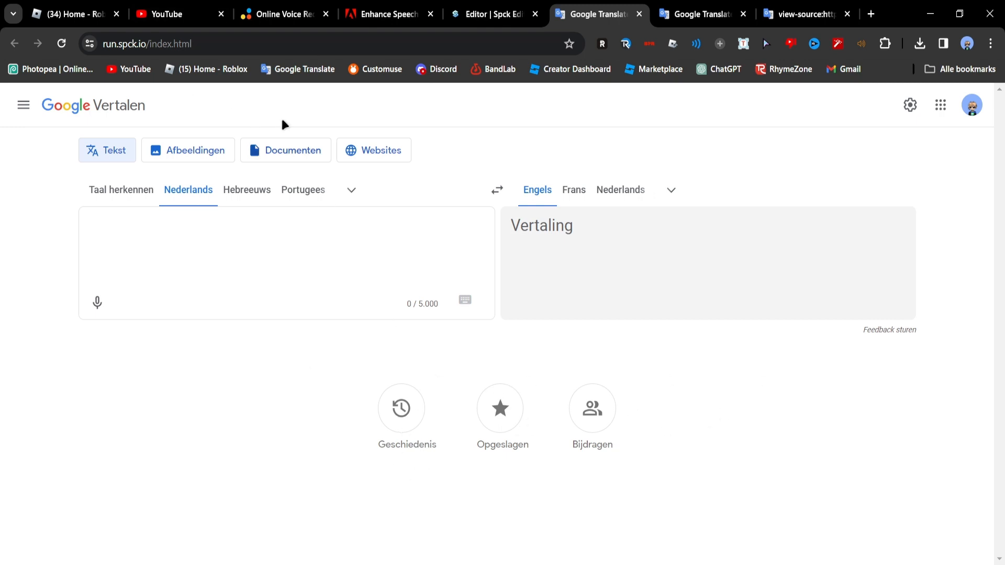
{"action": "mouse_move", "coordinate": [255, 290]}
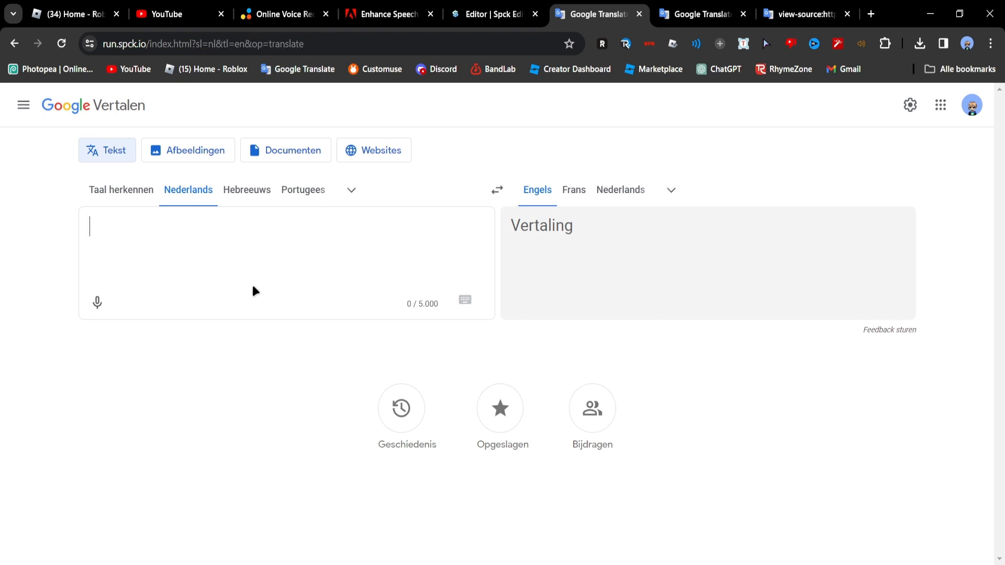
Type 'hallo' into the Translate clone and get a Vertaalfout translation error
{"action": "type", "text": "hallo"}
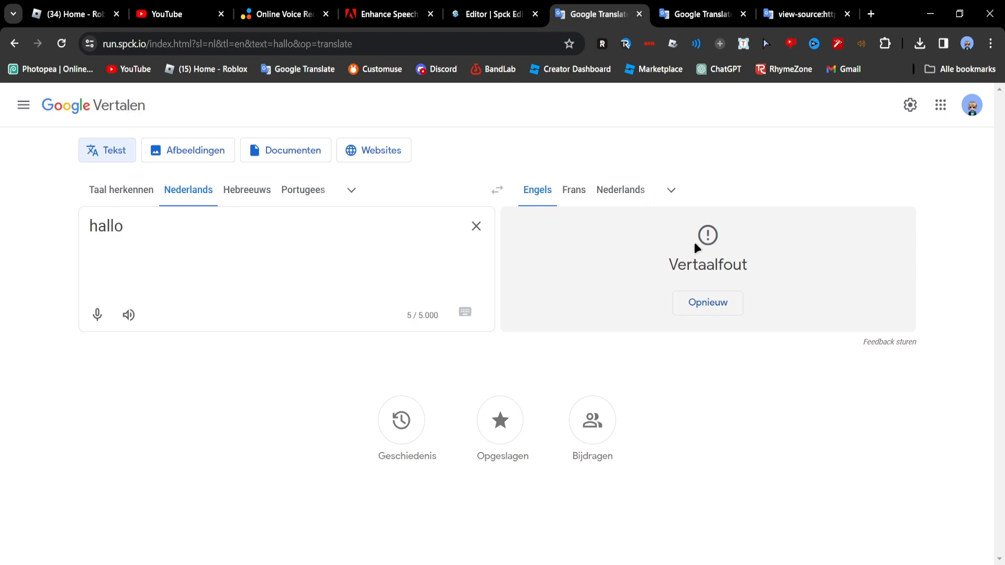
{"action": "mouse_move", "coordinate": [640, 12]}
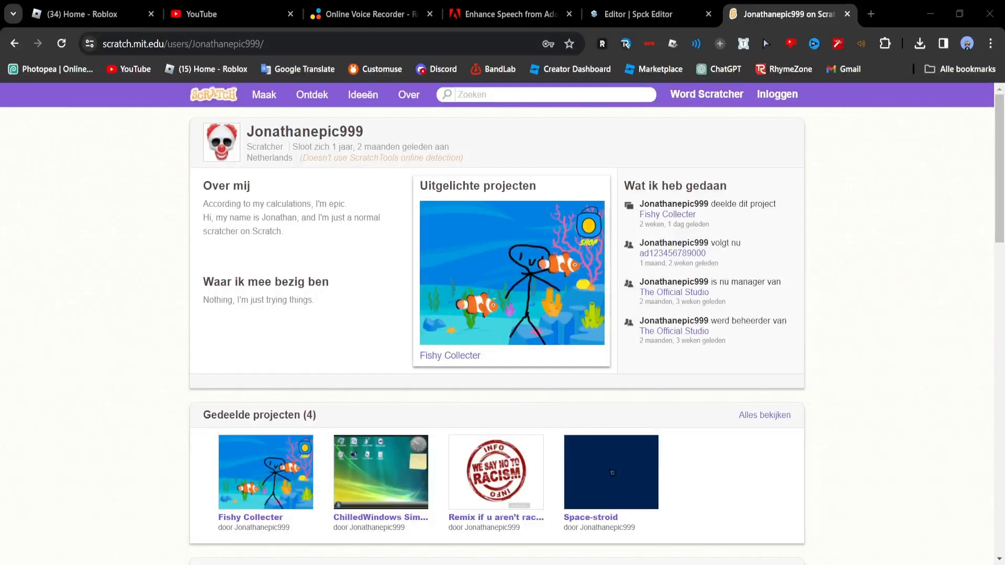
{"action": "mouse_move", "coordinate": [760, 480]}
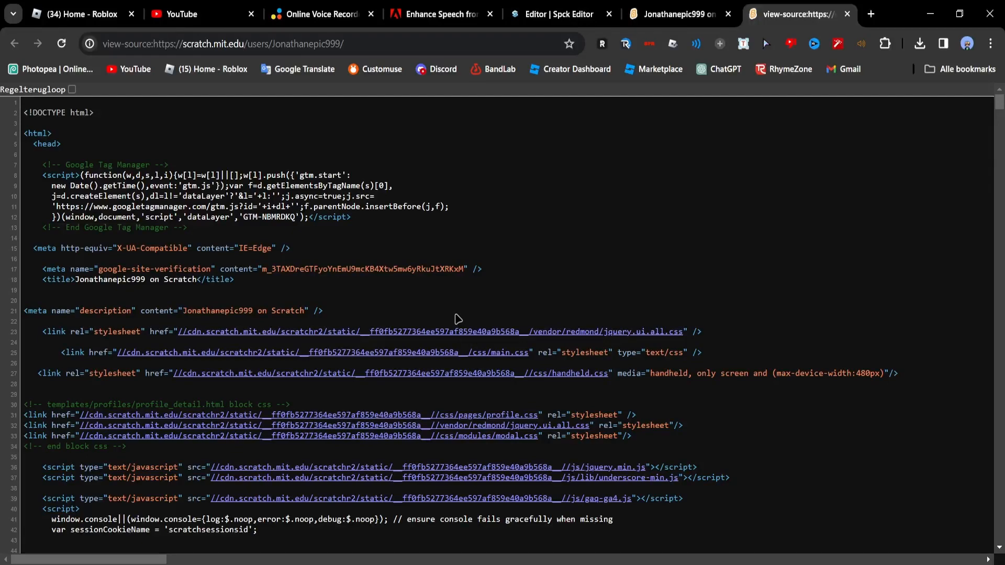
Select all of the Scratch profile source and switch to the editor tab
{"action": "key", "text": "ctrl+a"}
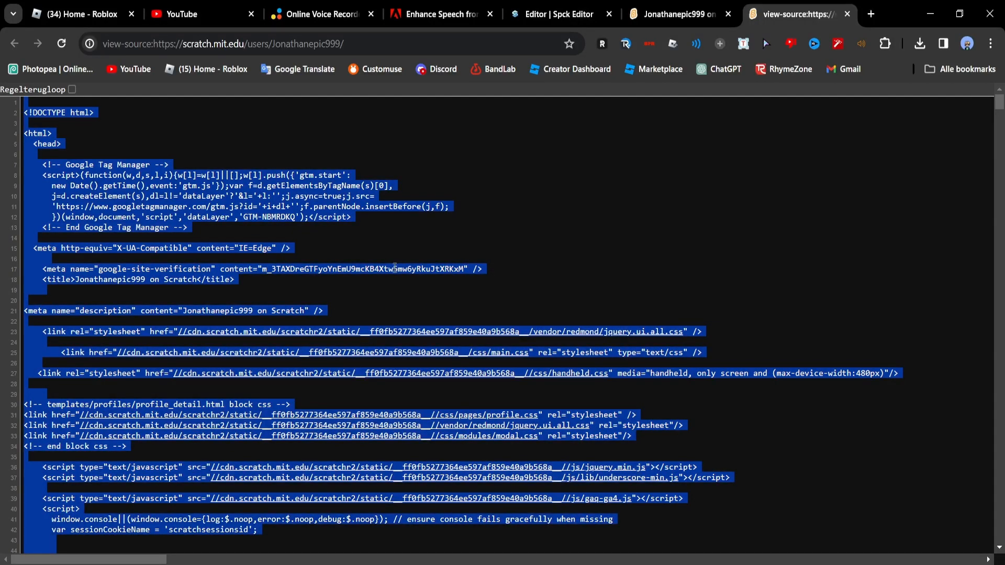
{"action": "left_click", "coordinate": [559, 14]}
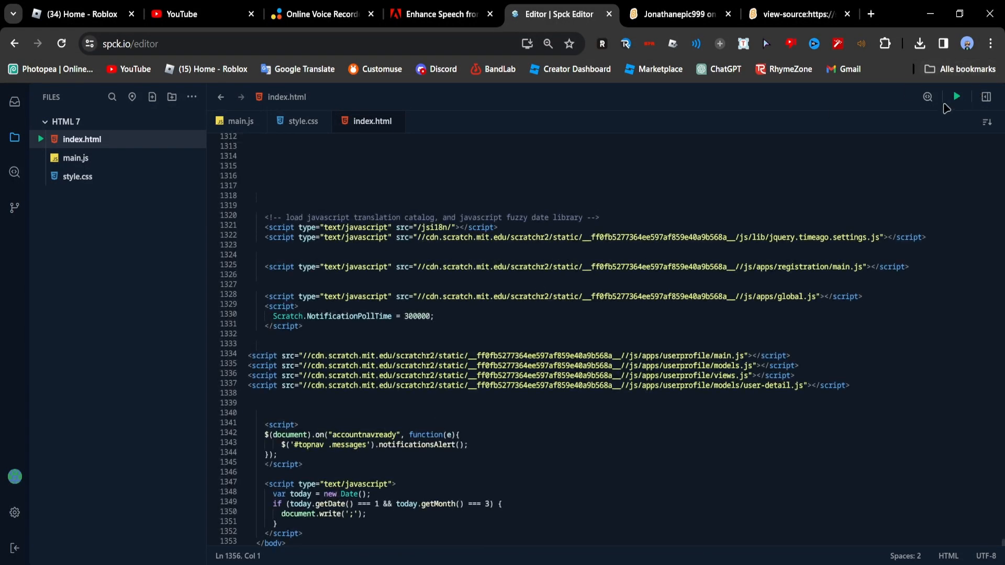
{"action": "left_click", "coordinate": [957, 97]}
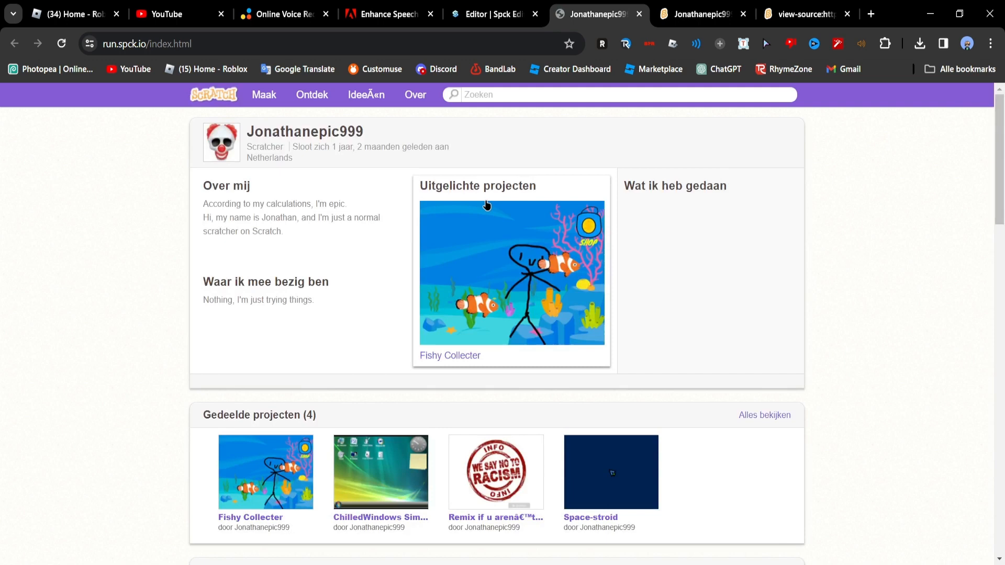
{"action": "mouse_move", "coordinate": [535, 321]}
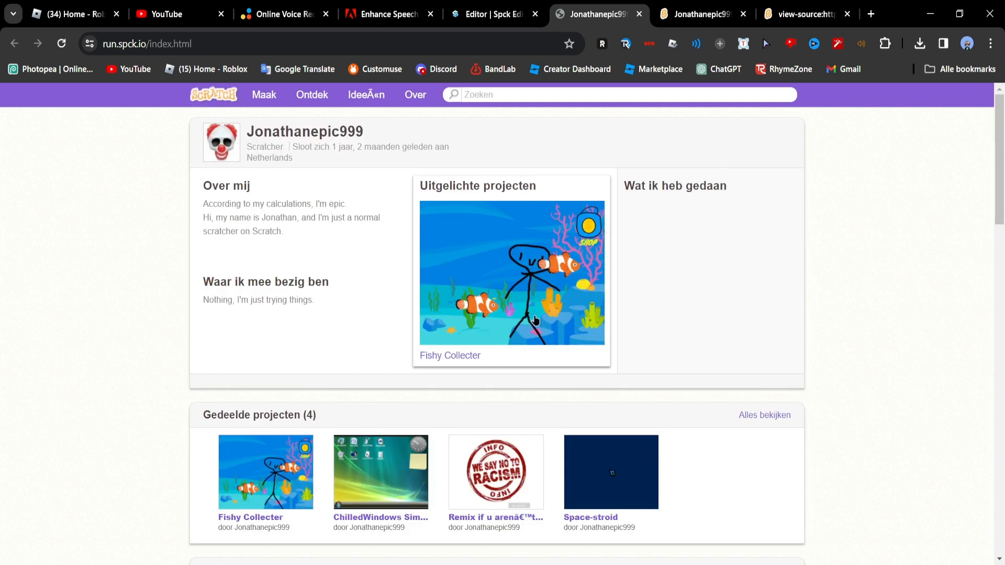
{"action": "mouse_move", "coordinate": [489, 262]}
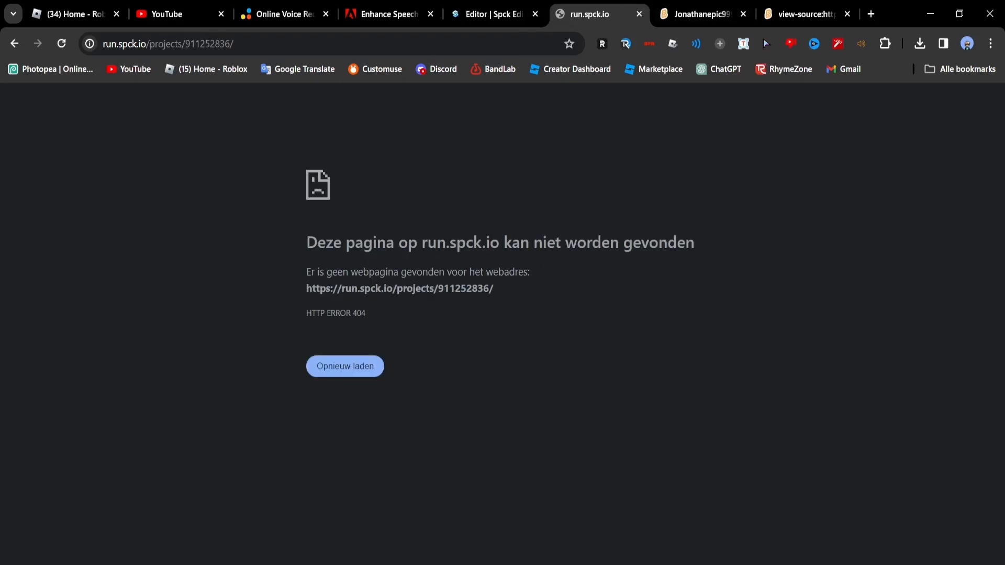
{"action": "left_click", "coordinate": [491, 14]}
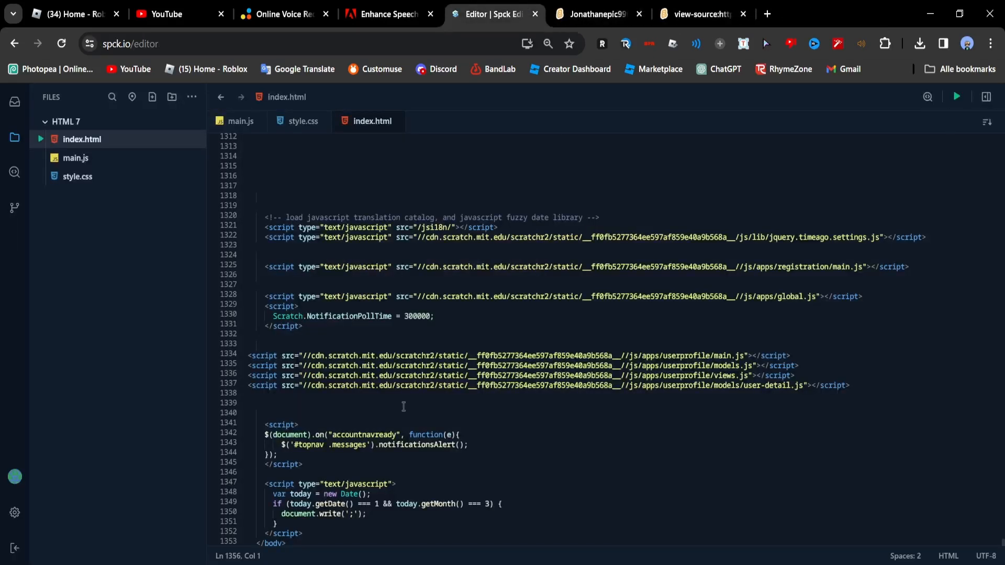